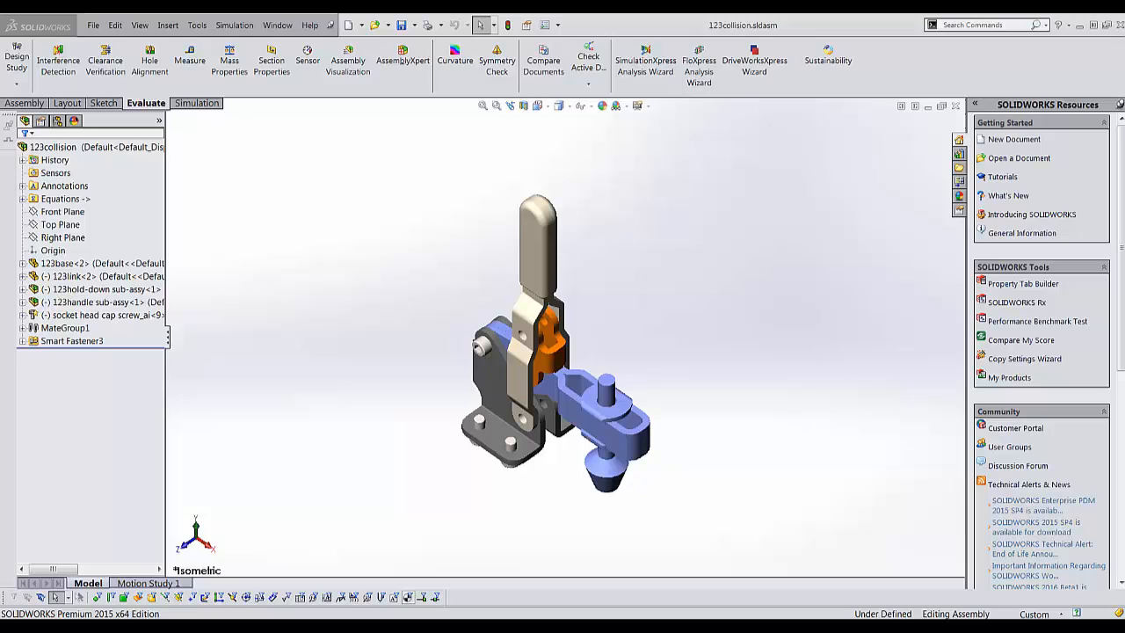
Check the assembly's Save As dialog, noting the missing Description field, then cancel it.
click(415, 24)
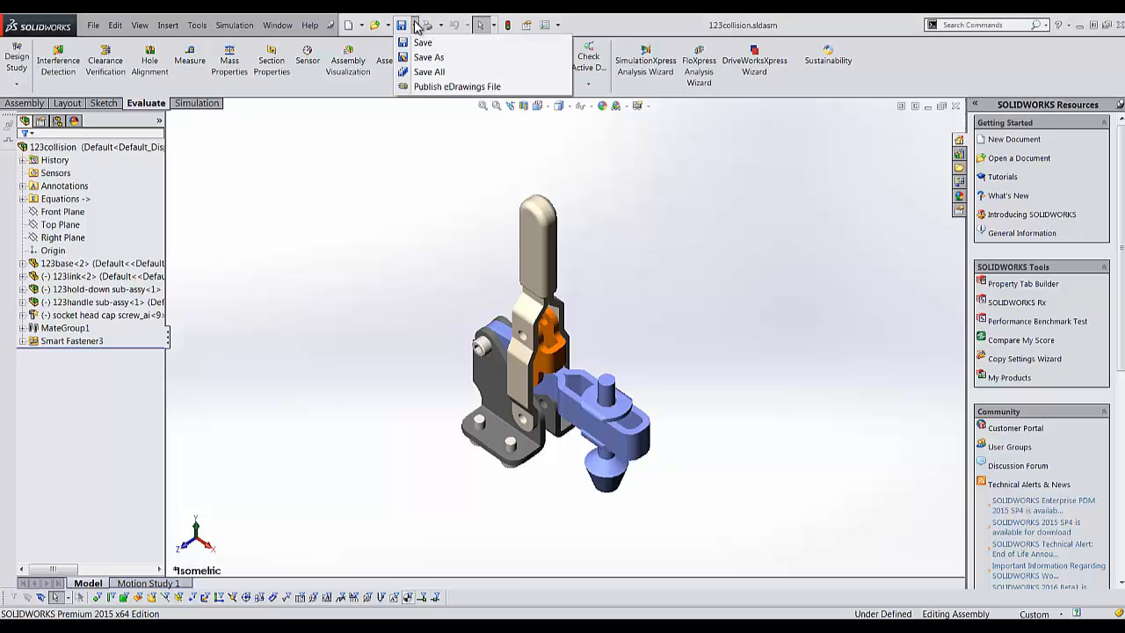
click(429, 56)
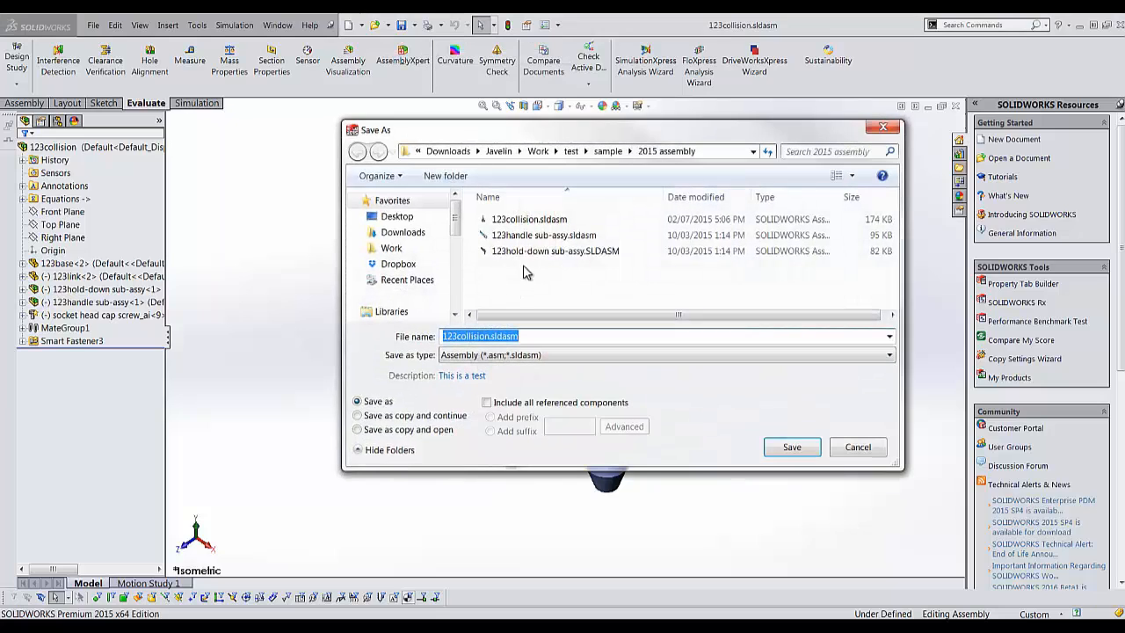
mouse_move(415, 389)
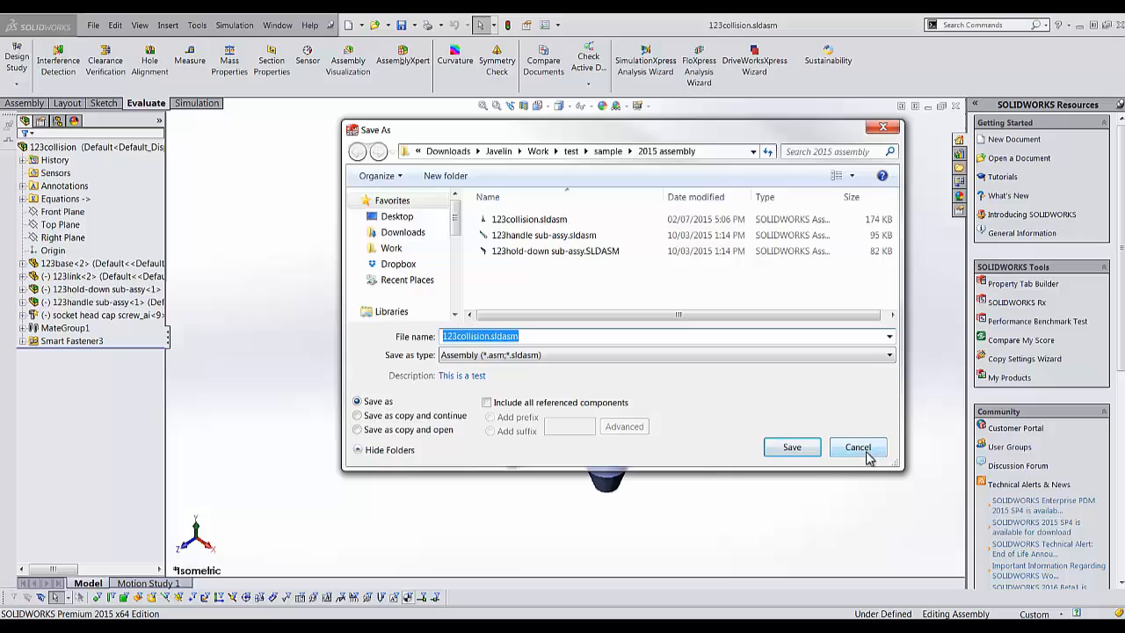
click(858, 447)
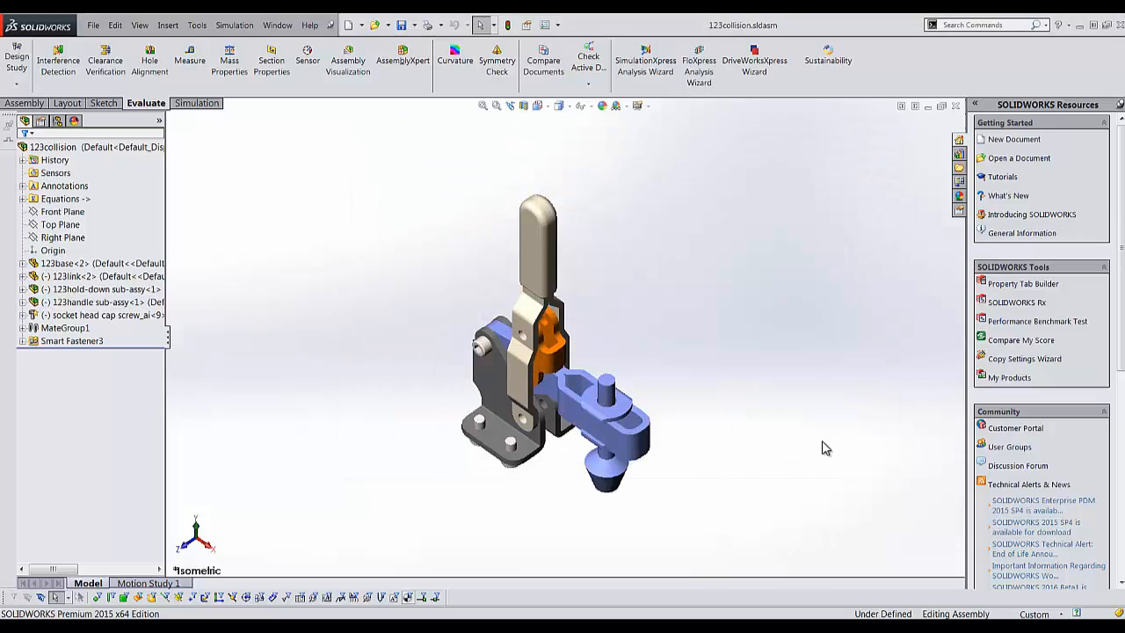
mouse_move(822, 448)
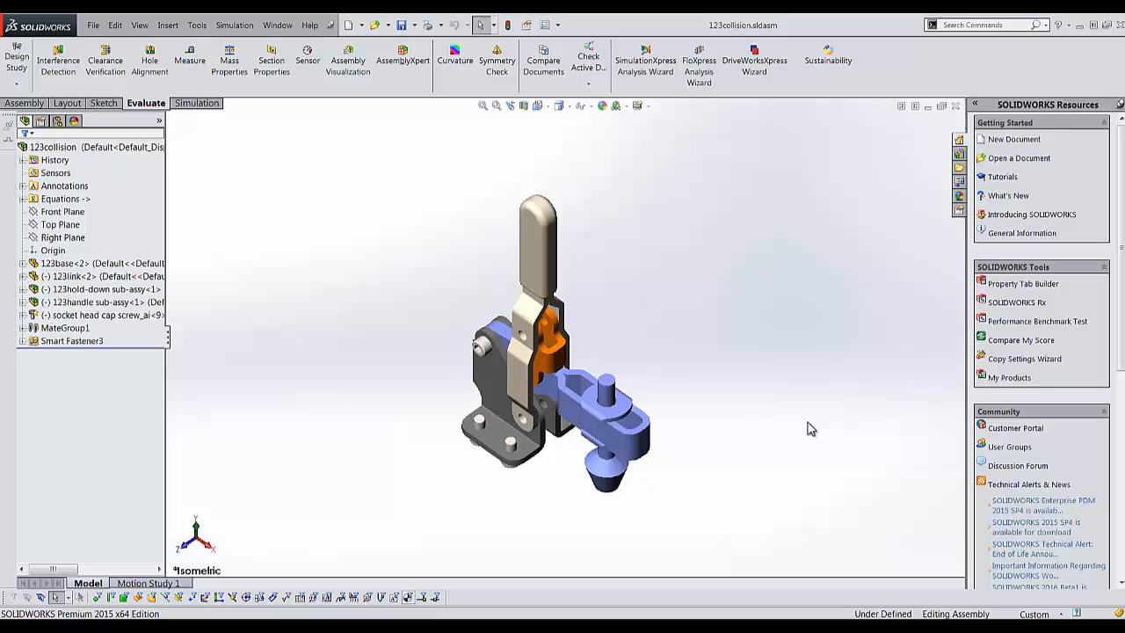
mouse_move(763, 411)
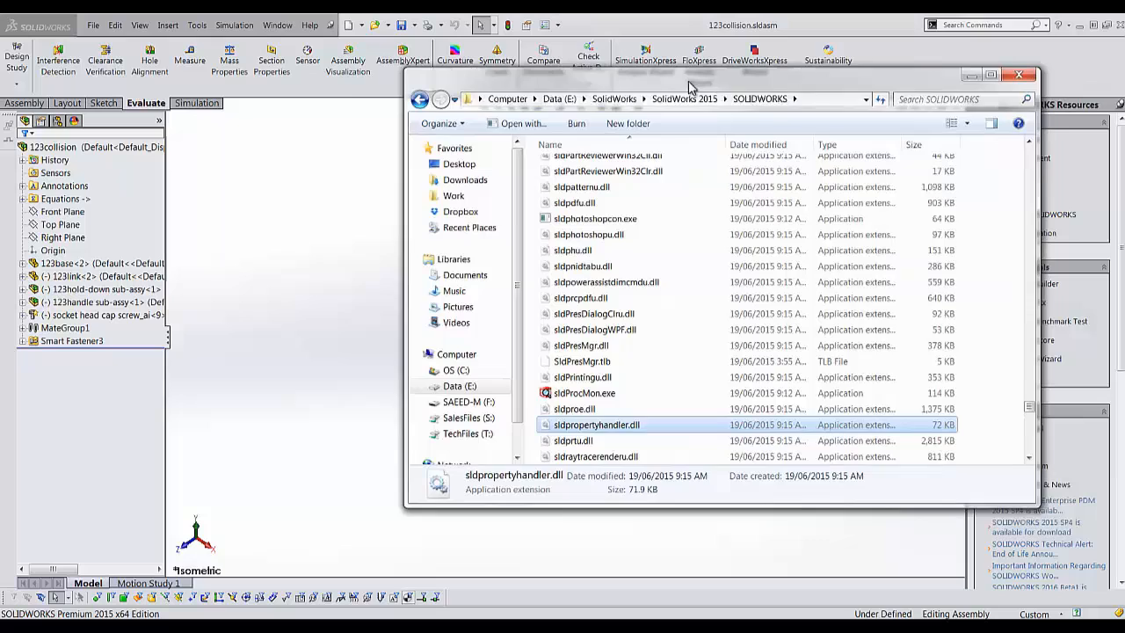
Move the SOLIDWORKS install folder window left and bring up the Start menu.
drag(720, 74, 668, 73)
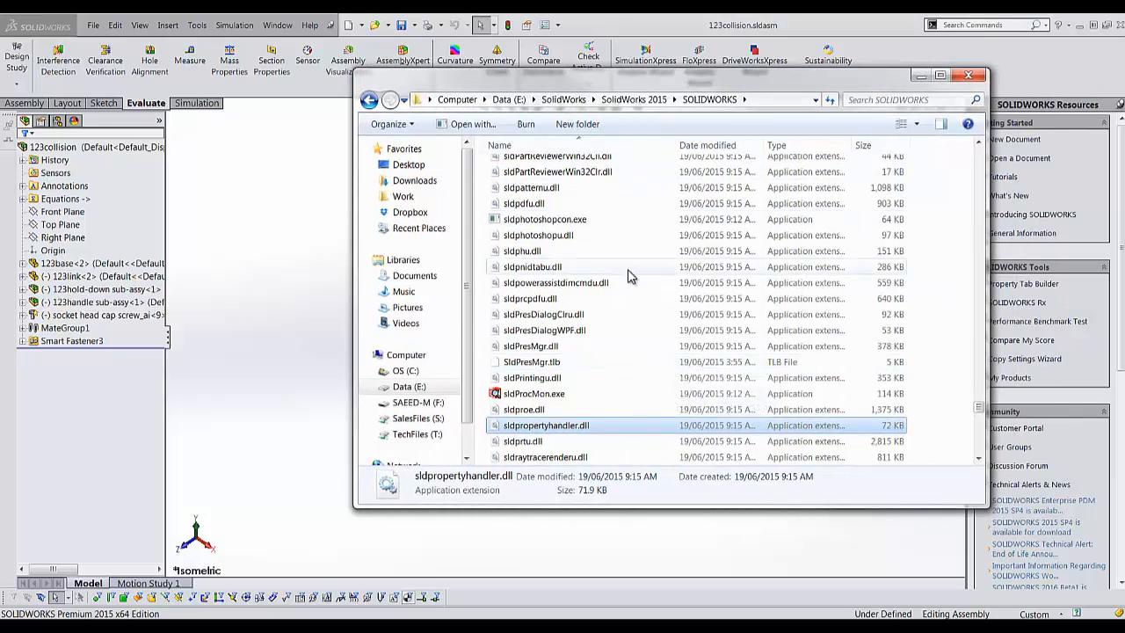
mouse_move(527, 425)
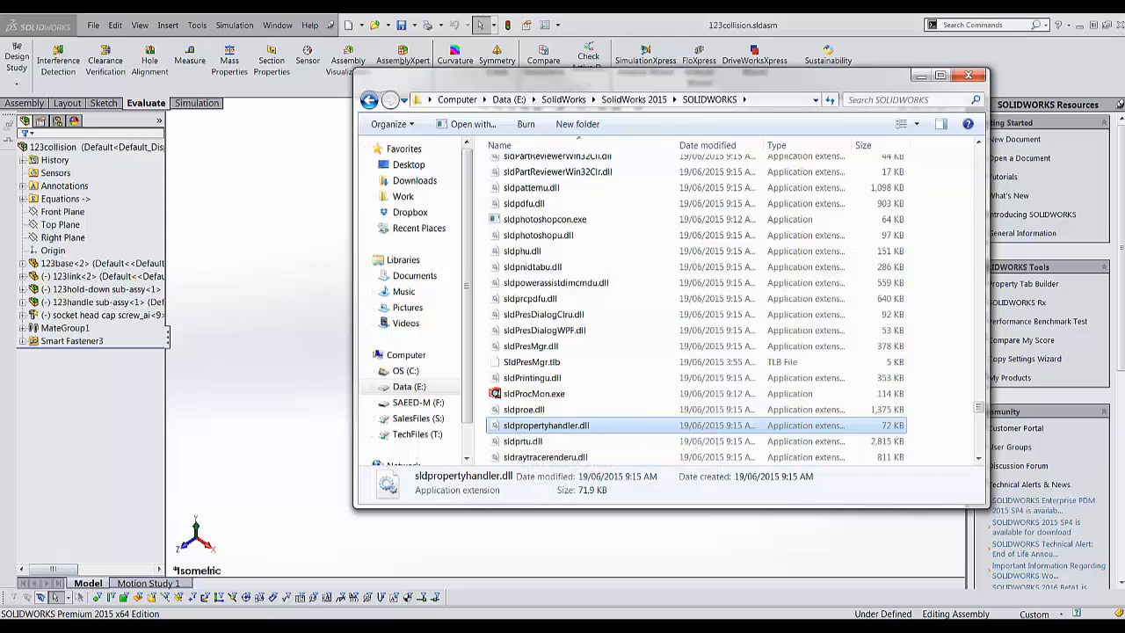
click(9, 607)
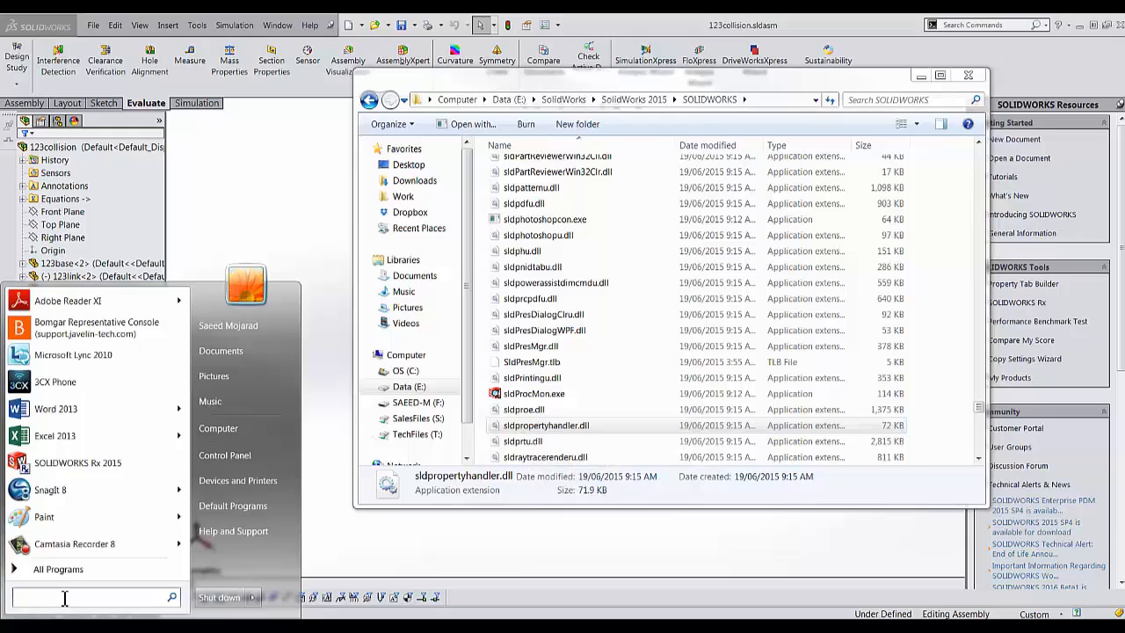
Search 'com' in Start and launch Command Prompt as administrator.
text(coma)
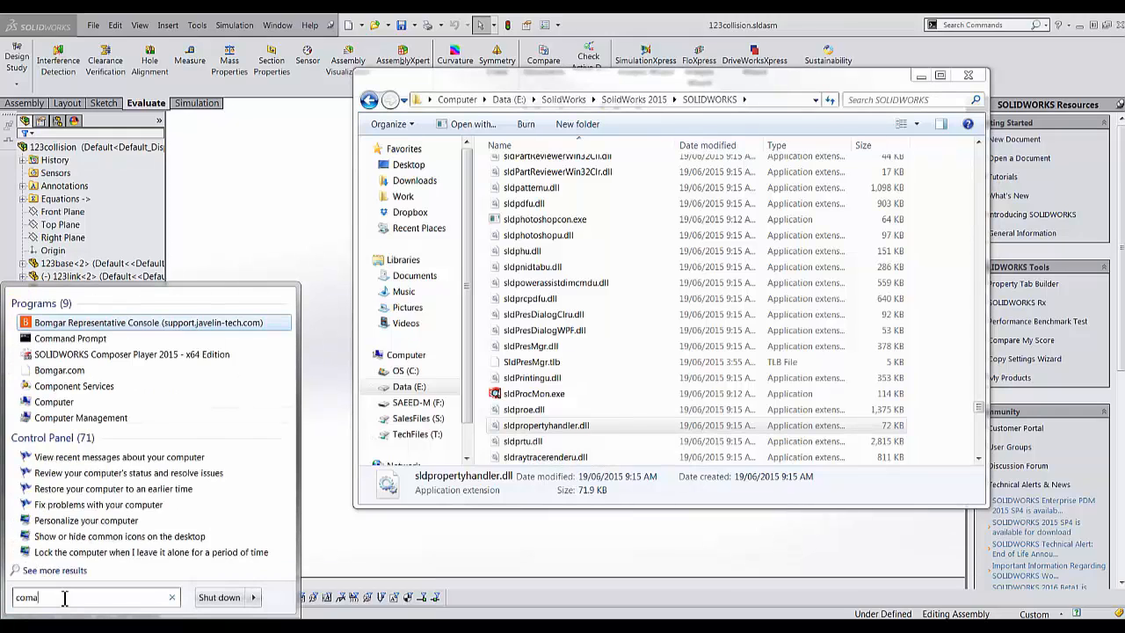
key(backspace)
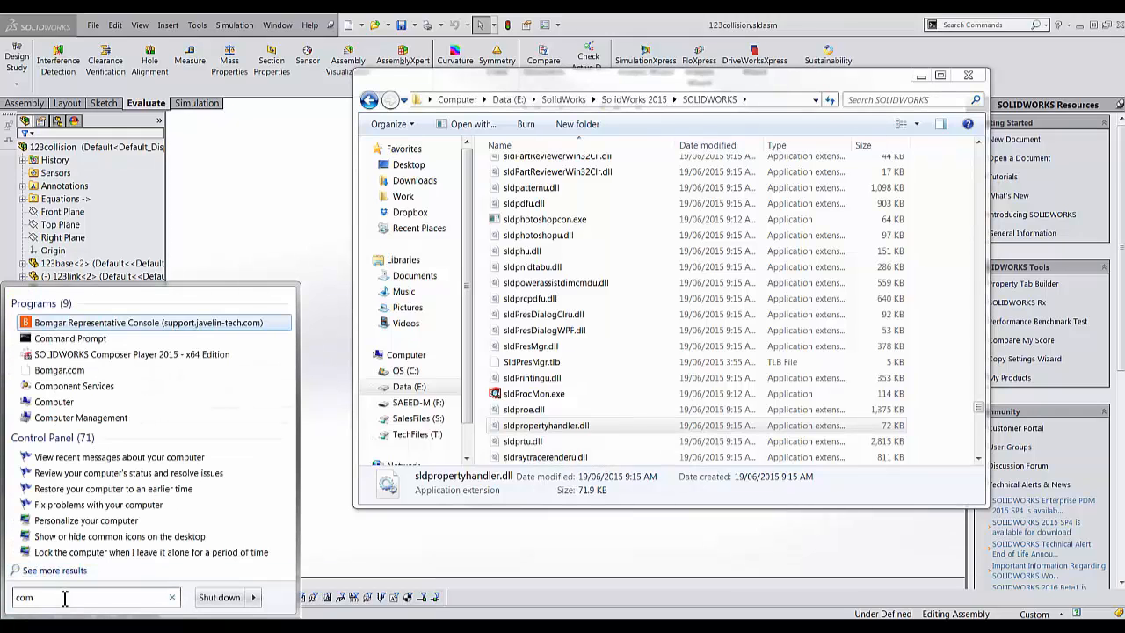
mouse_move(71, 338)
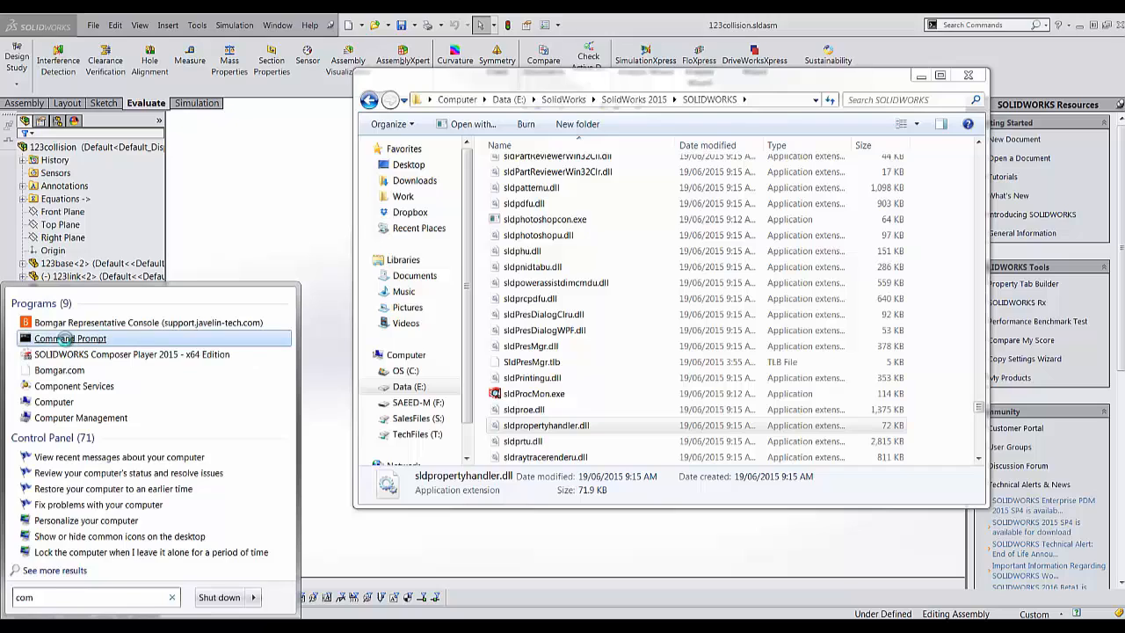
right_click(70, 338)
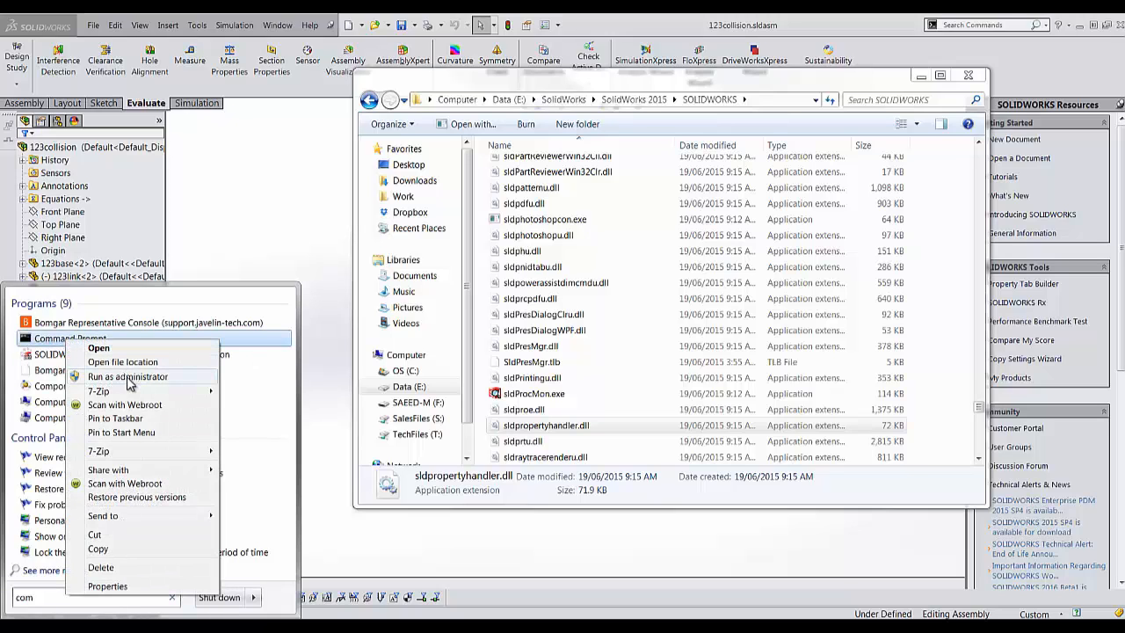
click(126, 376)
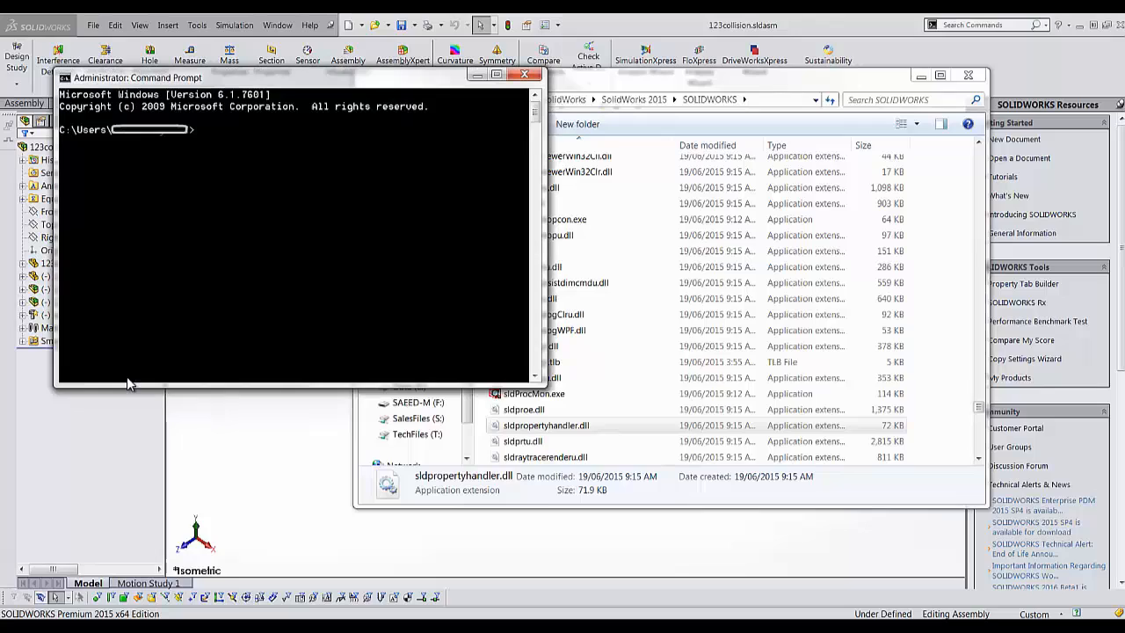
mouse_move(137, 378)
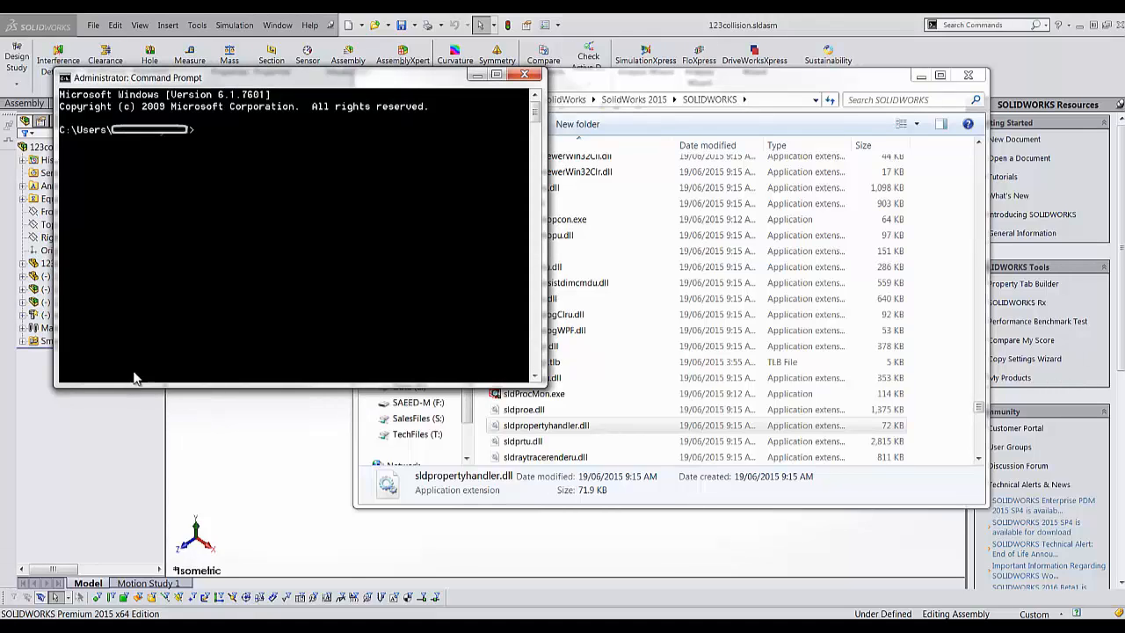
mouse_move(202, 137)
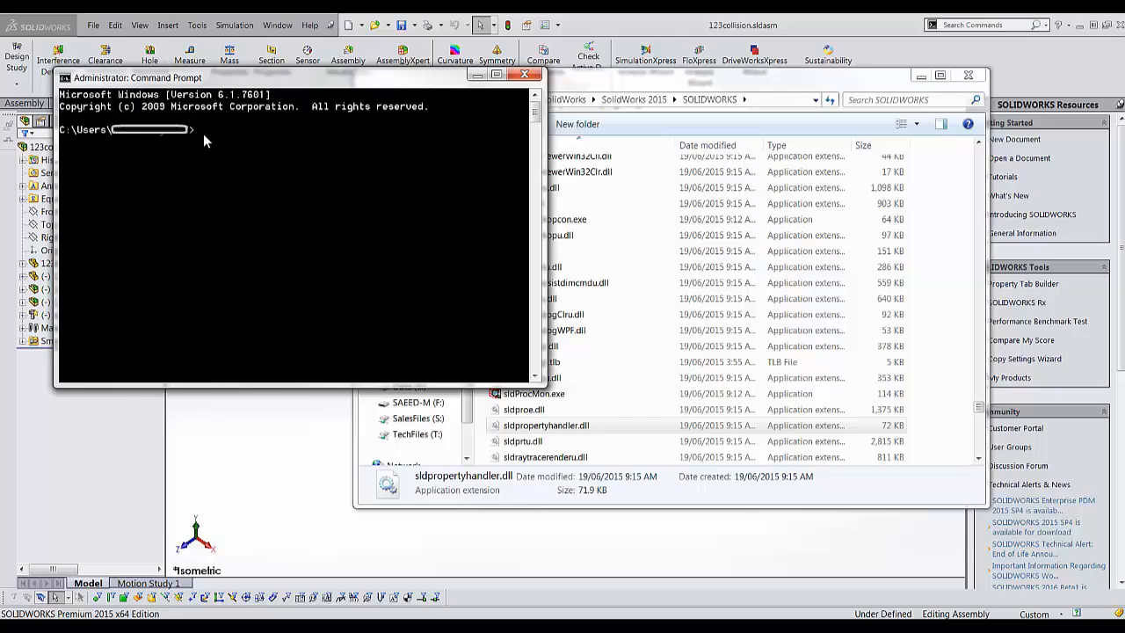
Run regsvr32 on "E:\SolidWorks\SolidWorks 2015\SOLIDWORKS\sldpropertyhandler.dll" and confirm the success message.
text(r)
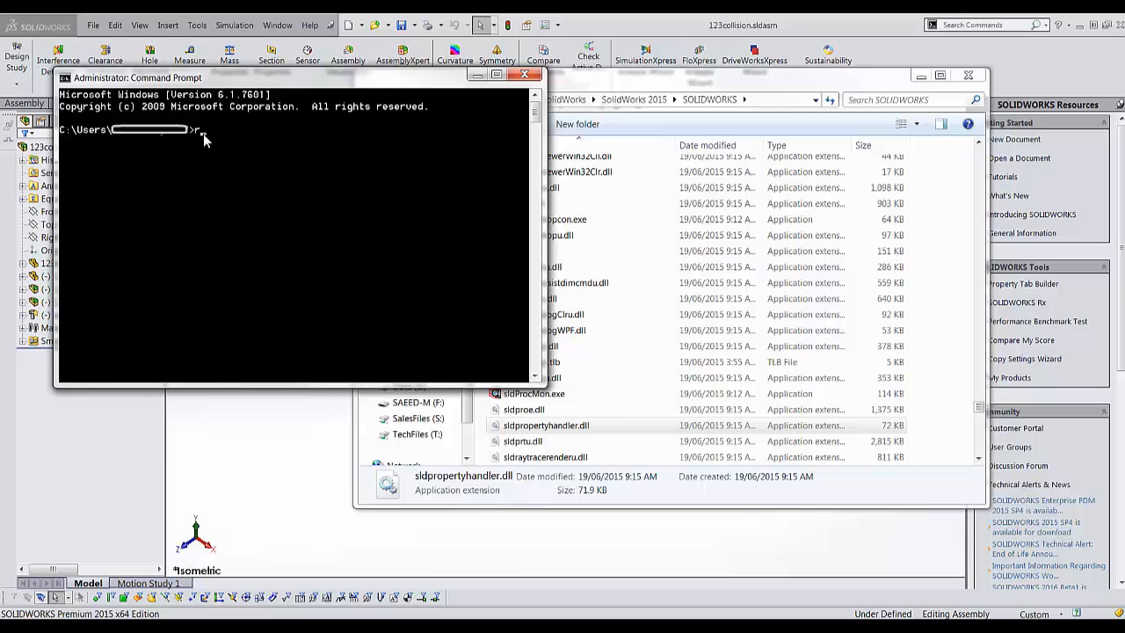
text(regs)
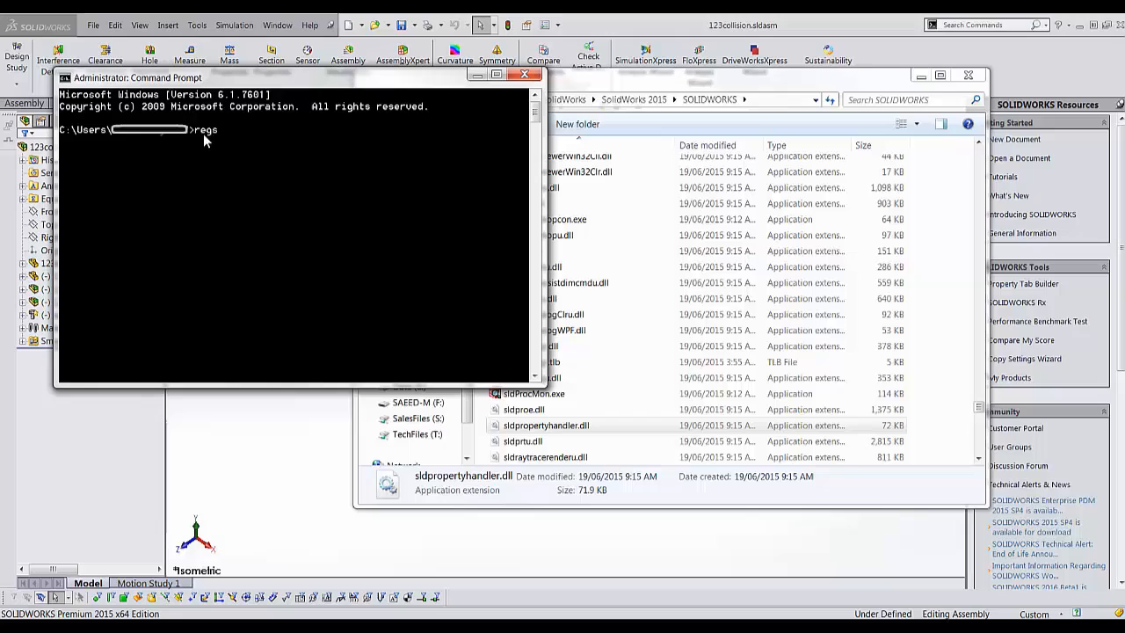
text(vr32)
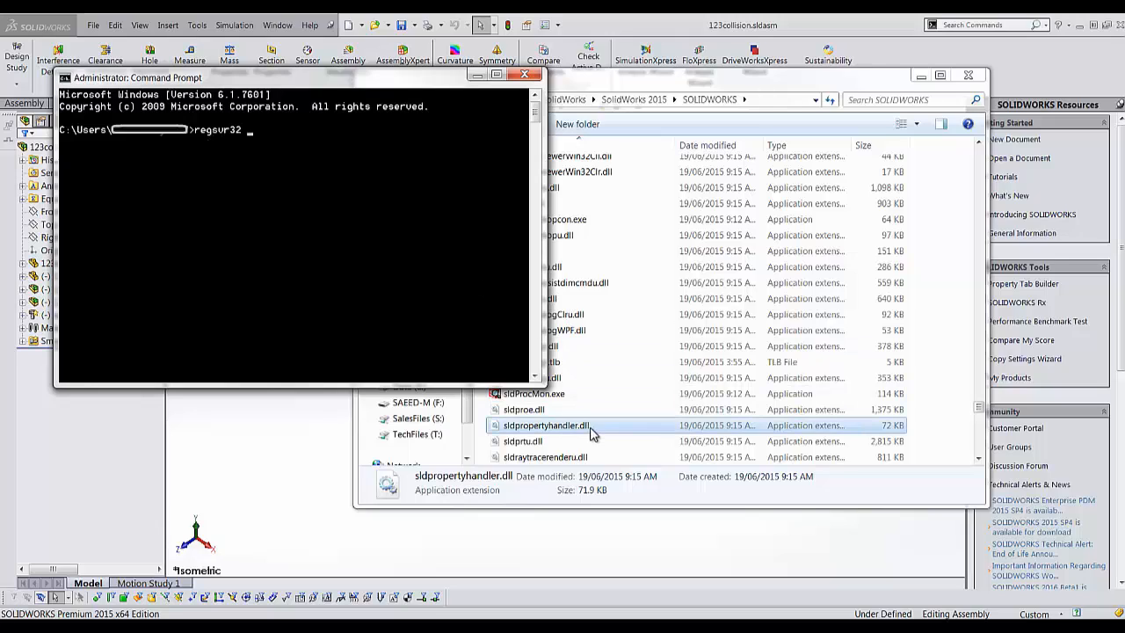
text("E:\SolidWorks\SolidWorks 2015\SOLIDWORKS\sldpropertyhandler.dll")
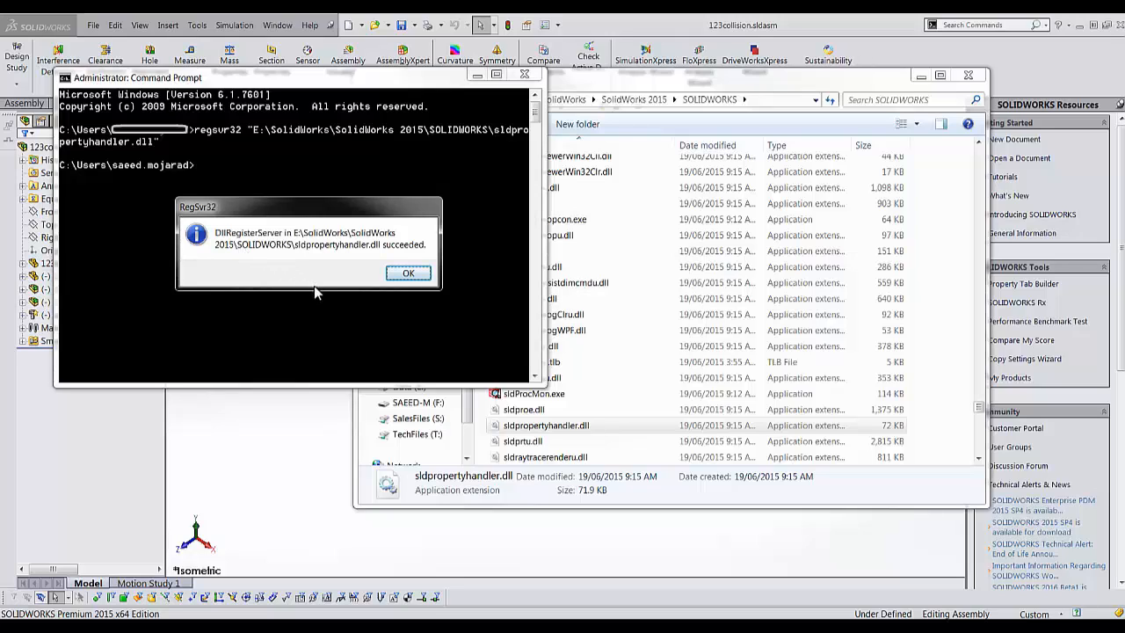
click(408, 272)
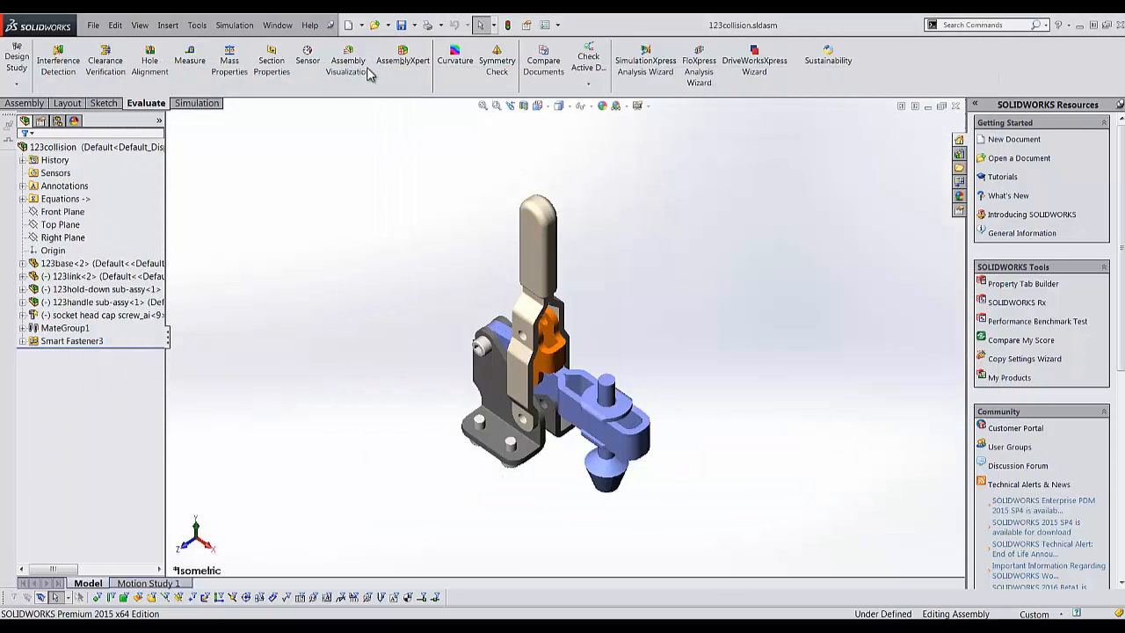
mouse_move(454, 385)
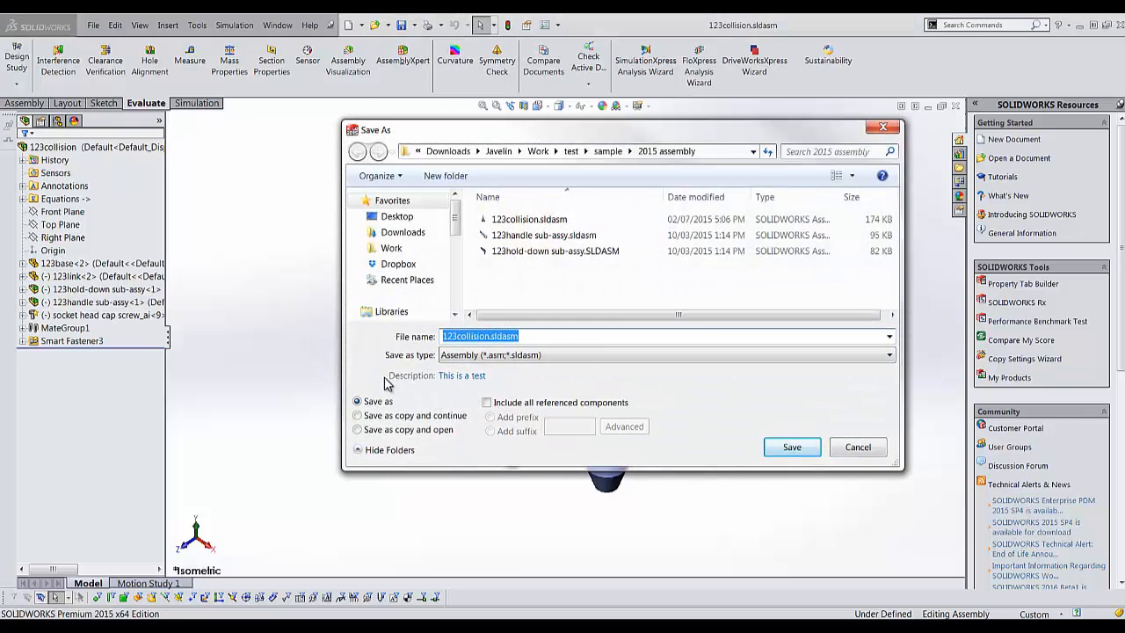
mouse_move(753, 450)
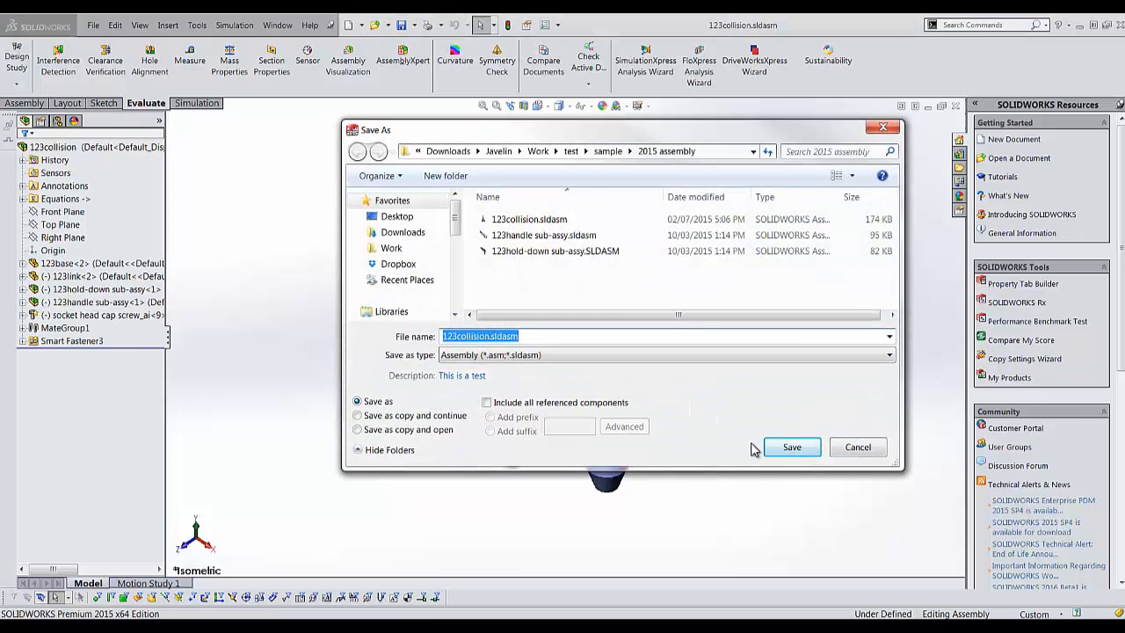